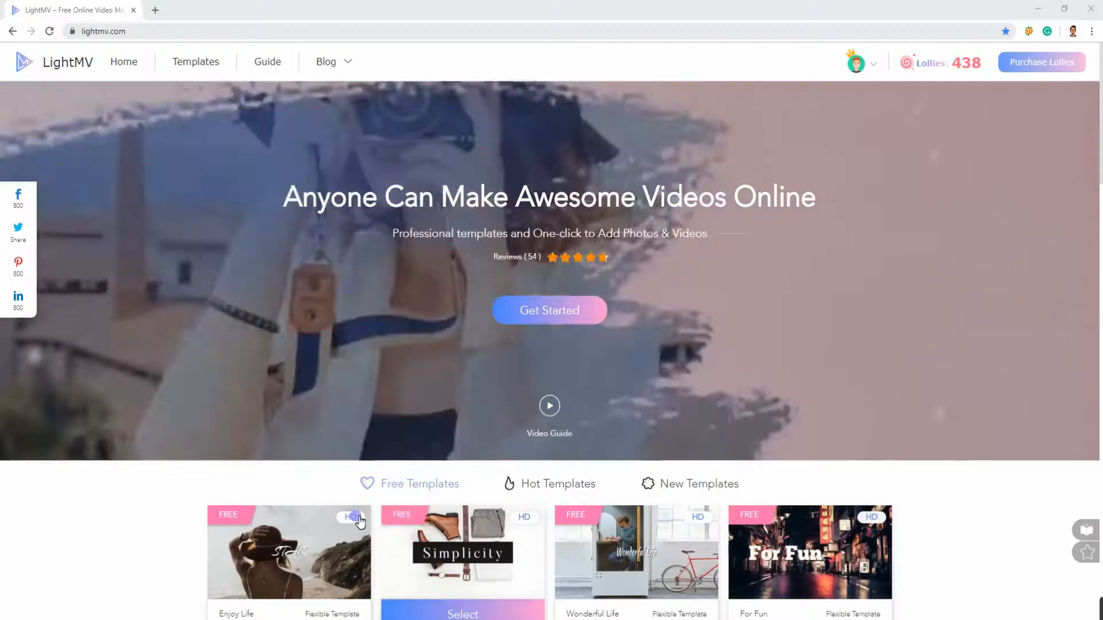
Go from the LightMV home page to the video templates gallery via Get Started
left_click(113, 31)
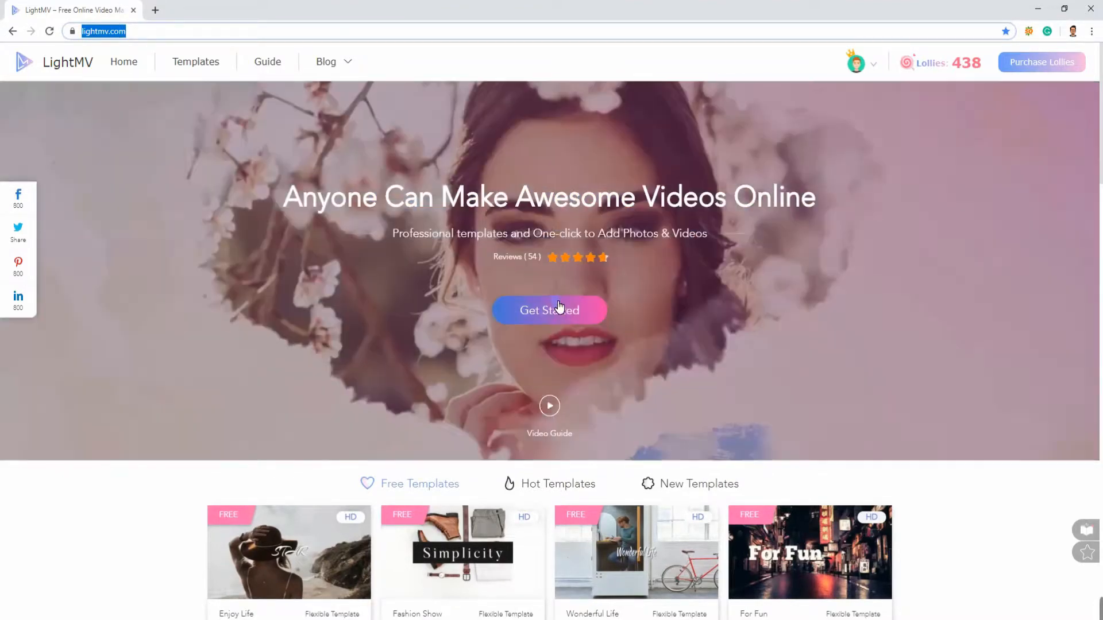
left_click(549, 310)
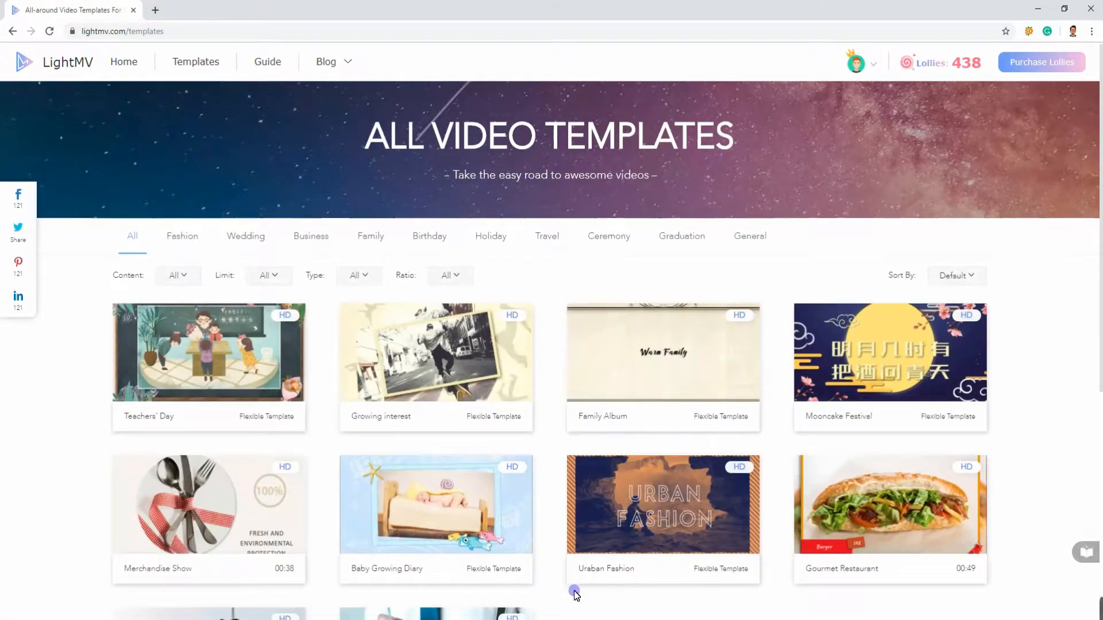
Select the Perfect Day template to open its editing page
scroll("down", 3)
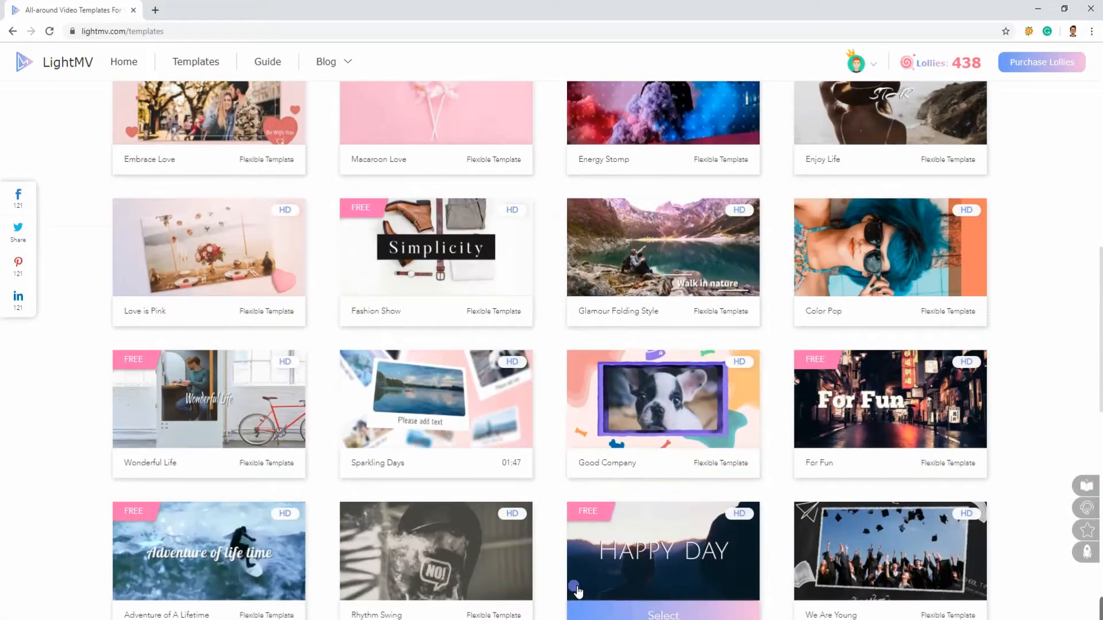
scroll("down", 3)
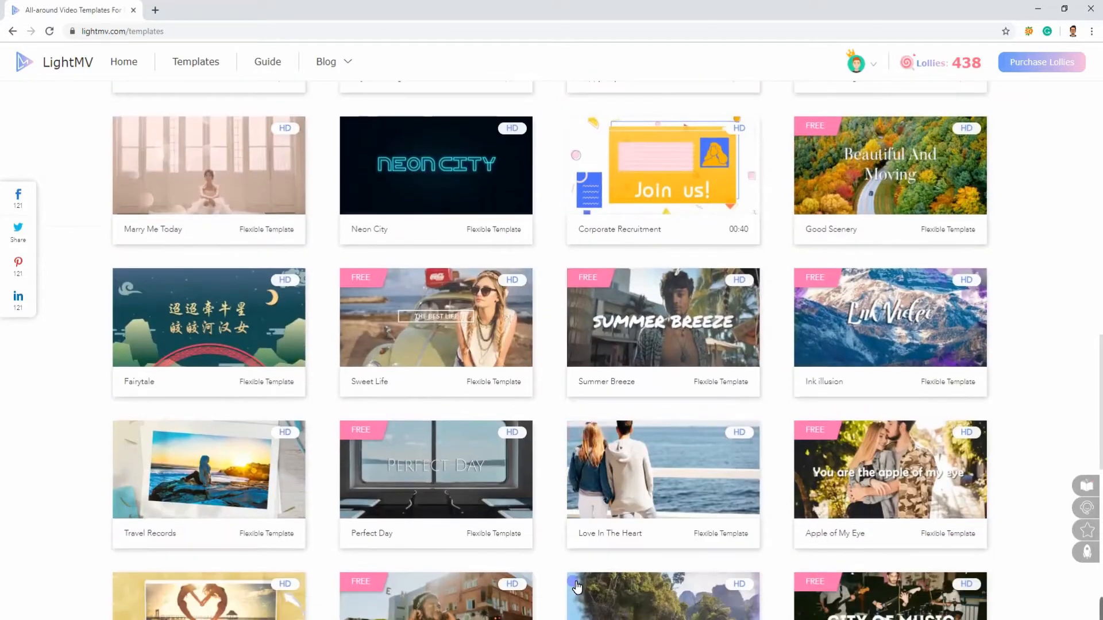
scroll("down", 3)
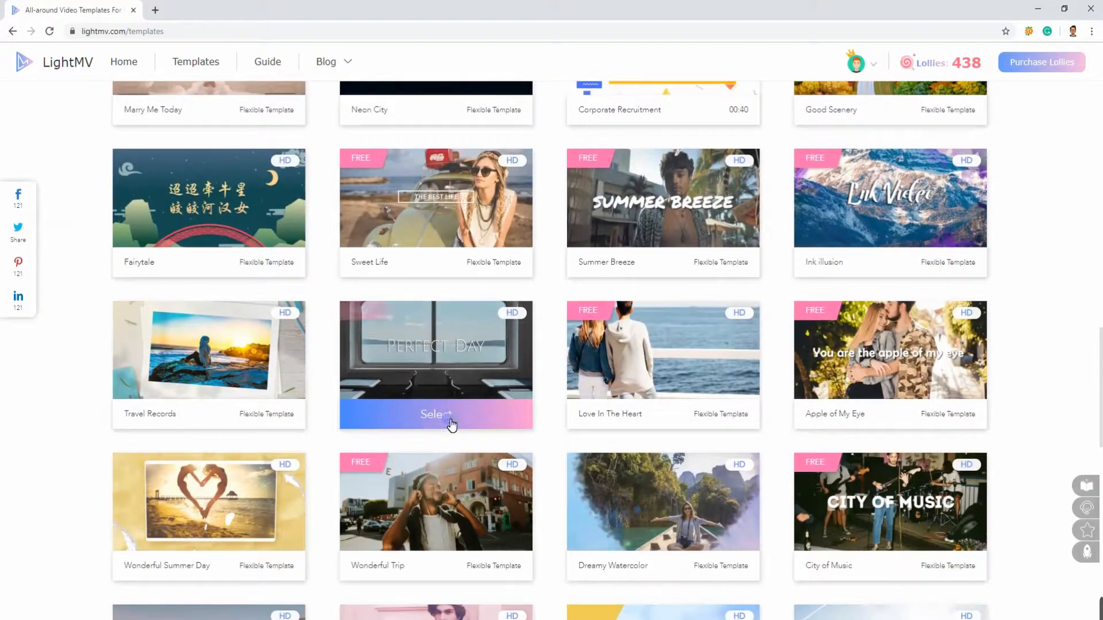
left_click(436, 414)
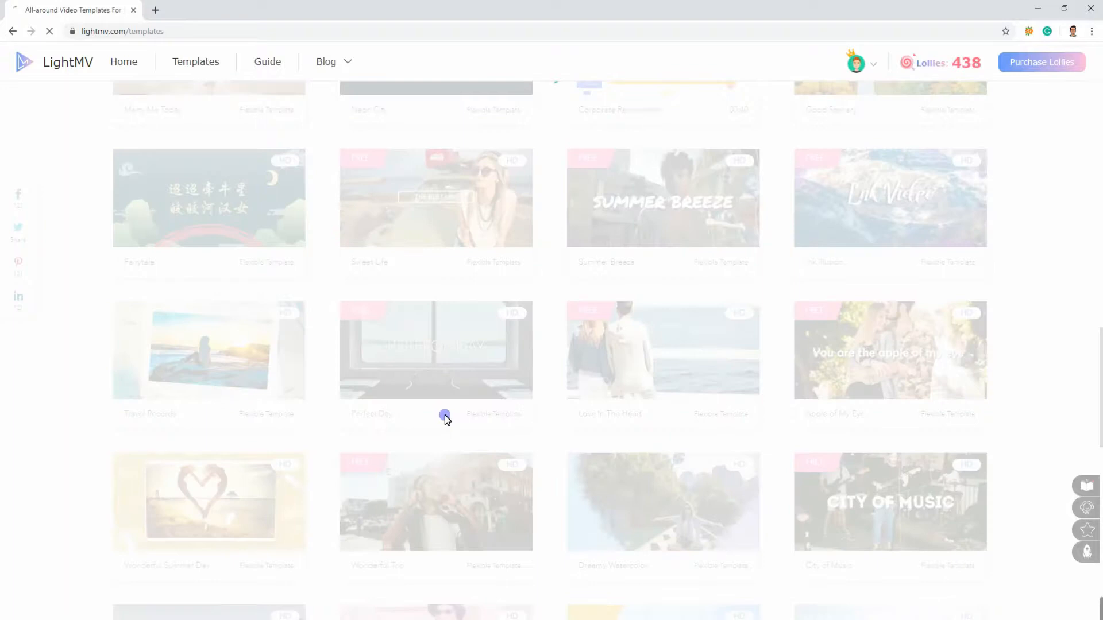
left_click(436, 350)
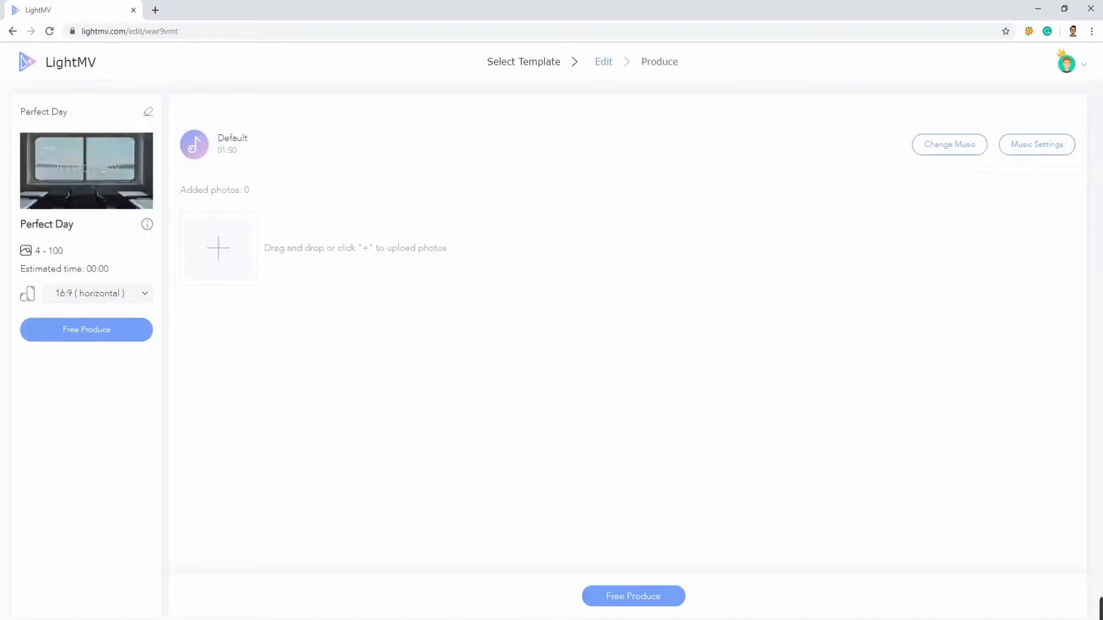
mouse_move(185, 208)
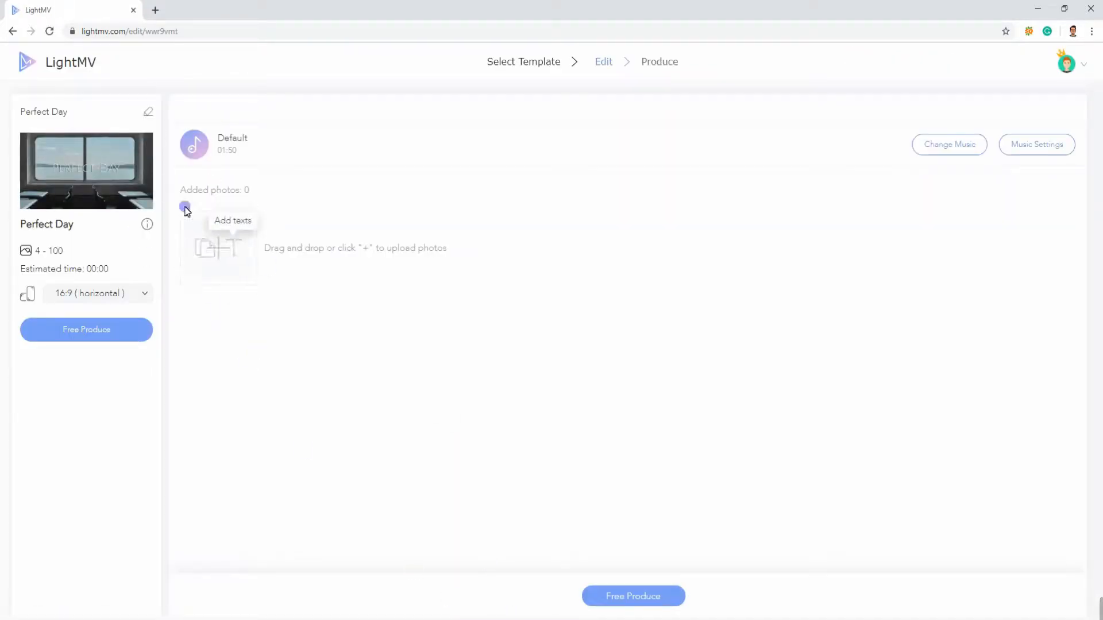
Upload four selected images into the Perfect Day project, giving a 16-second video
left_click(184, 206)
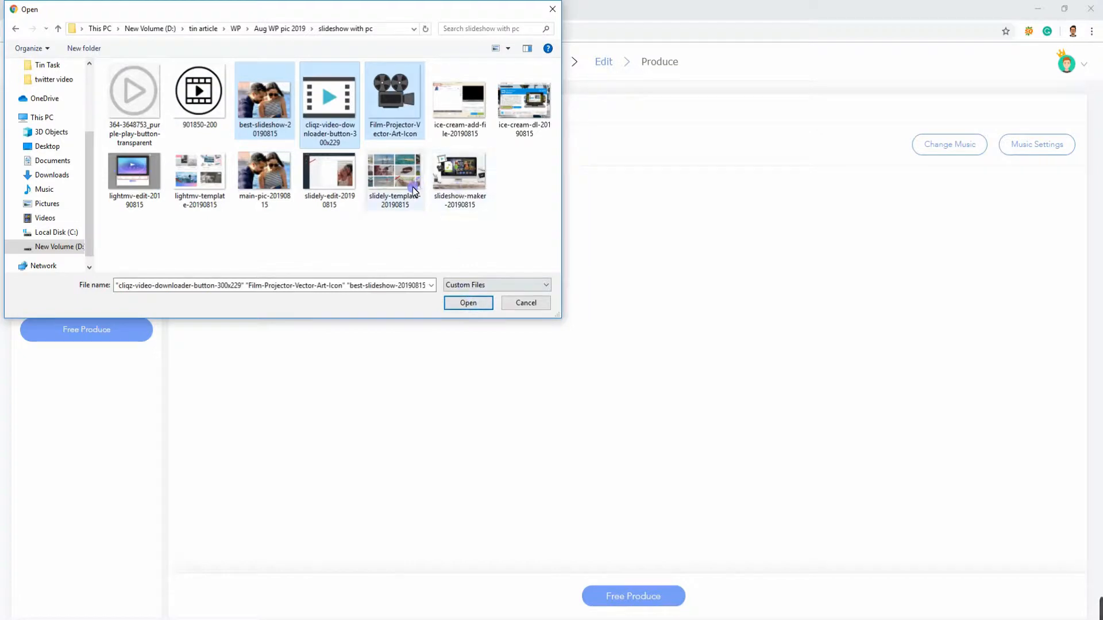
left_click(459, 98)
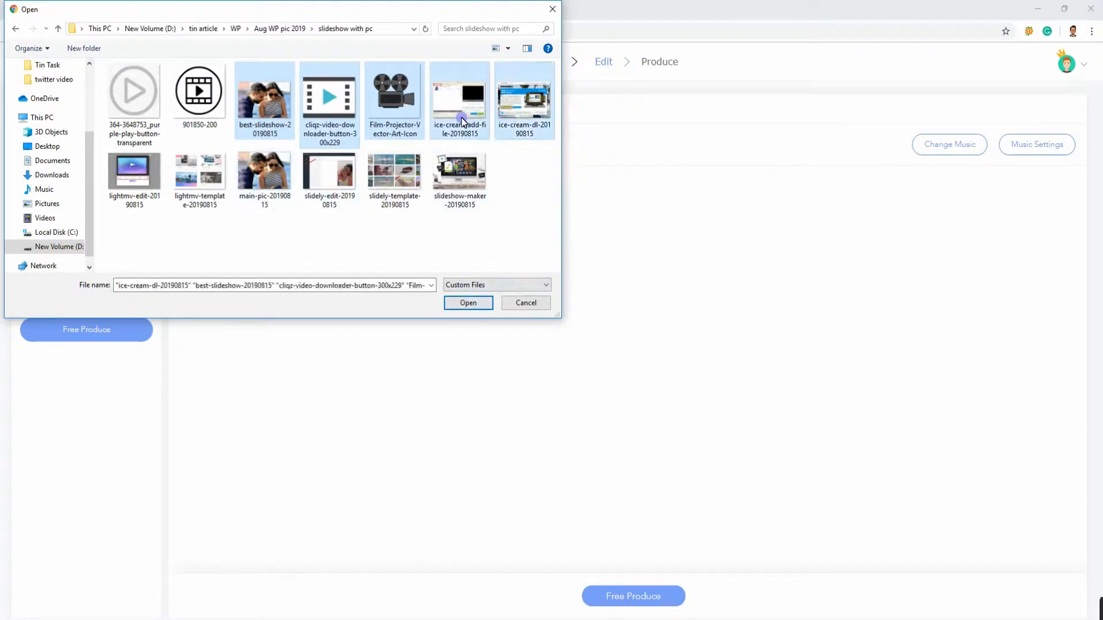
left_click(467, 302)
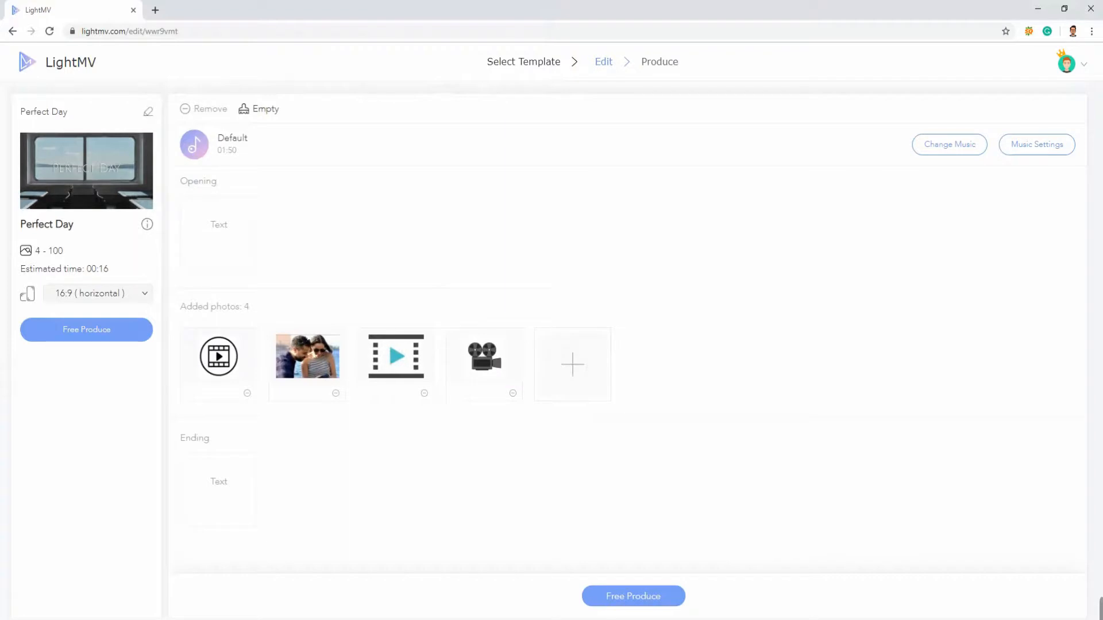
mouse_move(599, 586)
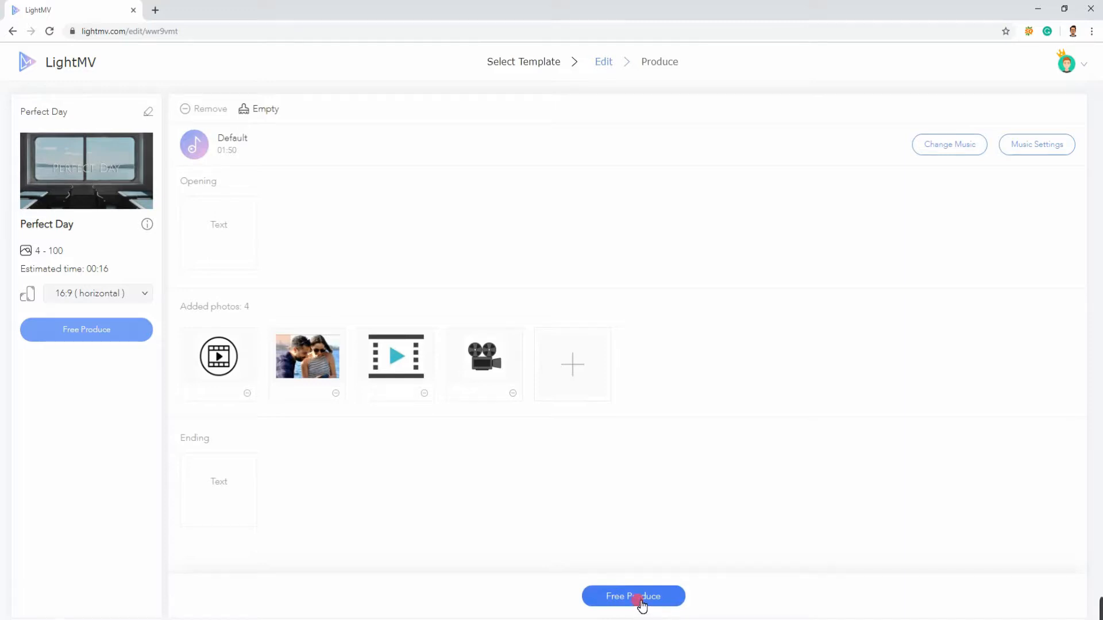
Start free production of the Perfect Day video
left_click(632, 597)
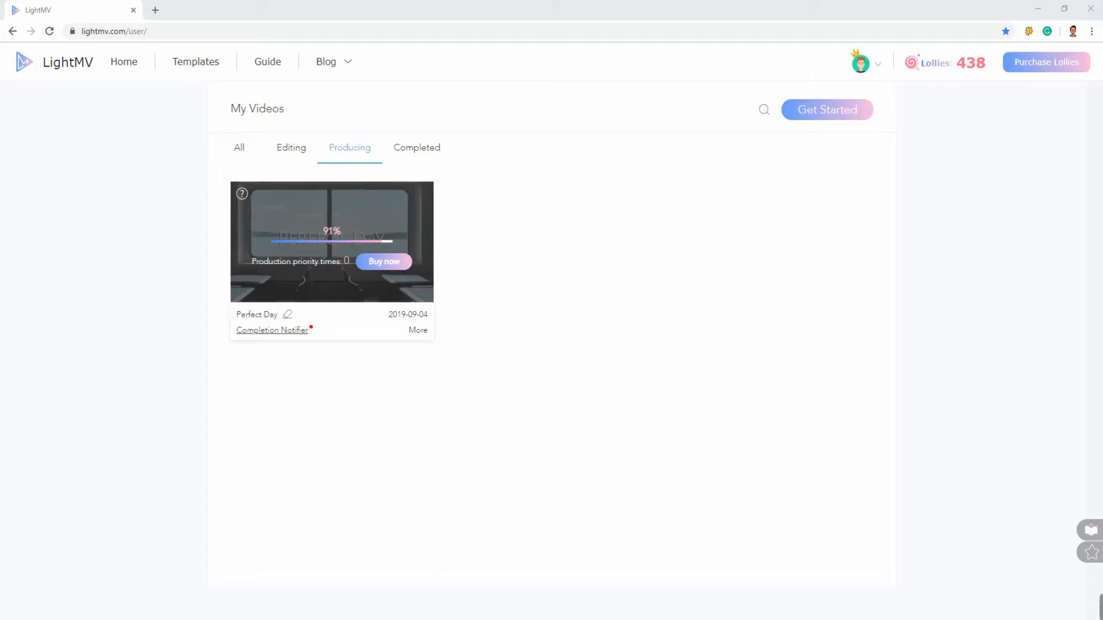
Download the completed Perfect Day video as the free 720p watermarked MP4
left_click(414, 148)
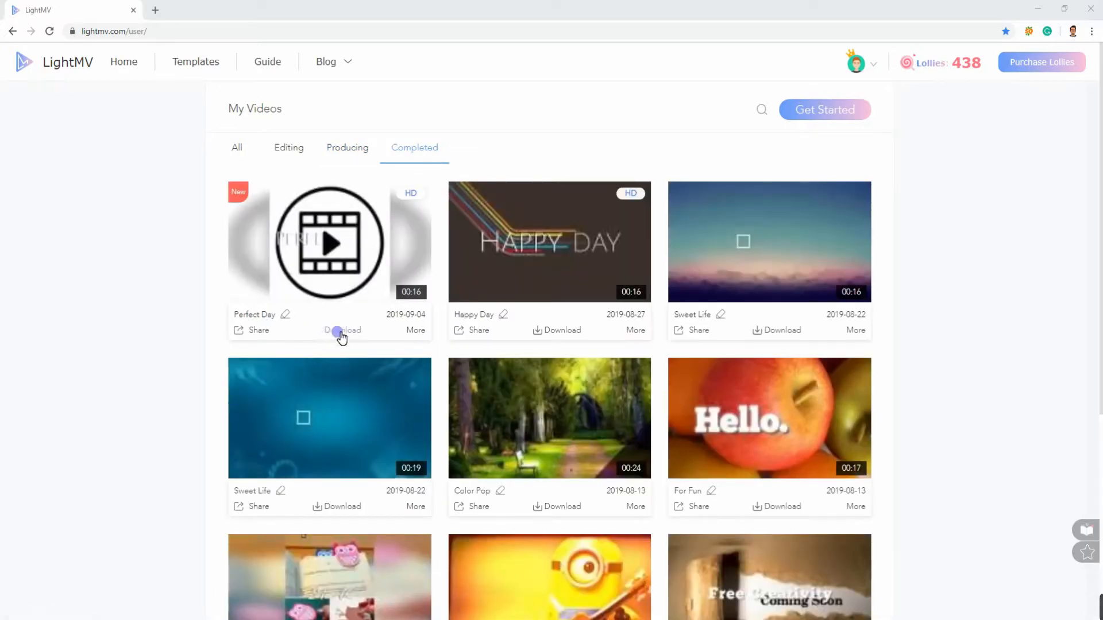
mouse_move(342, 331)
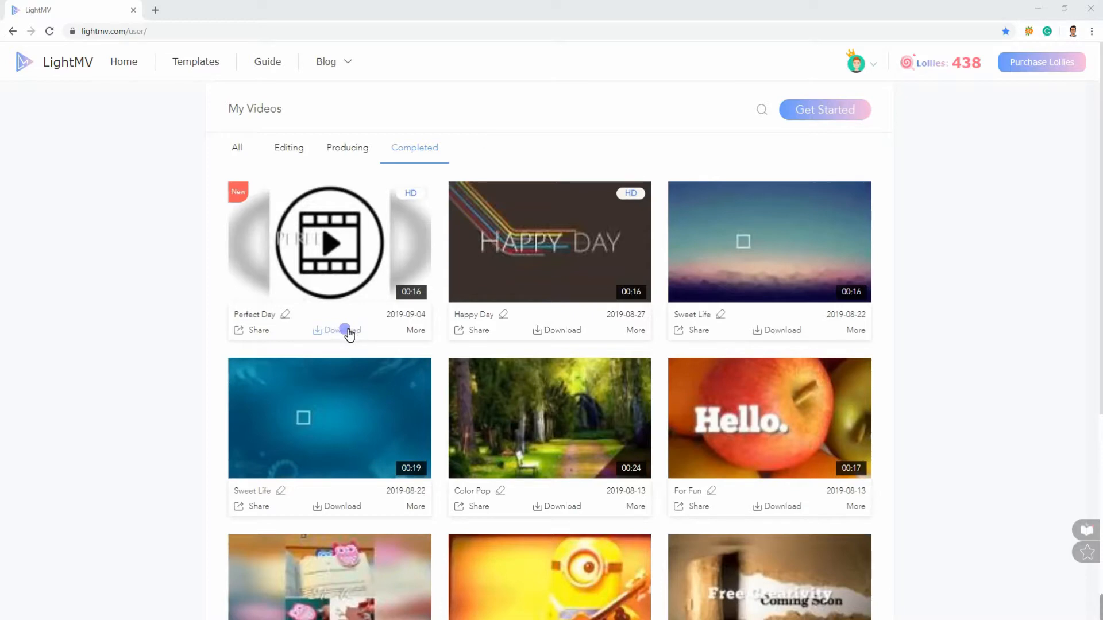
left_click(344, 330)
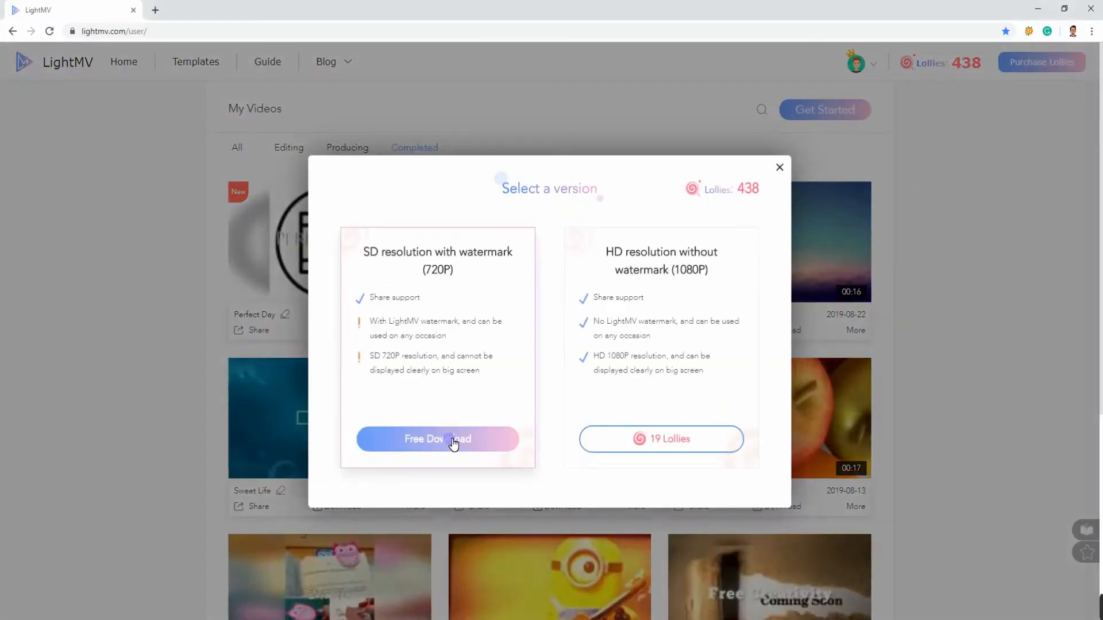
left_click(436, 438)
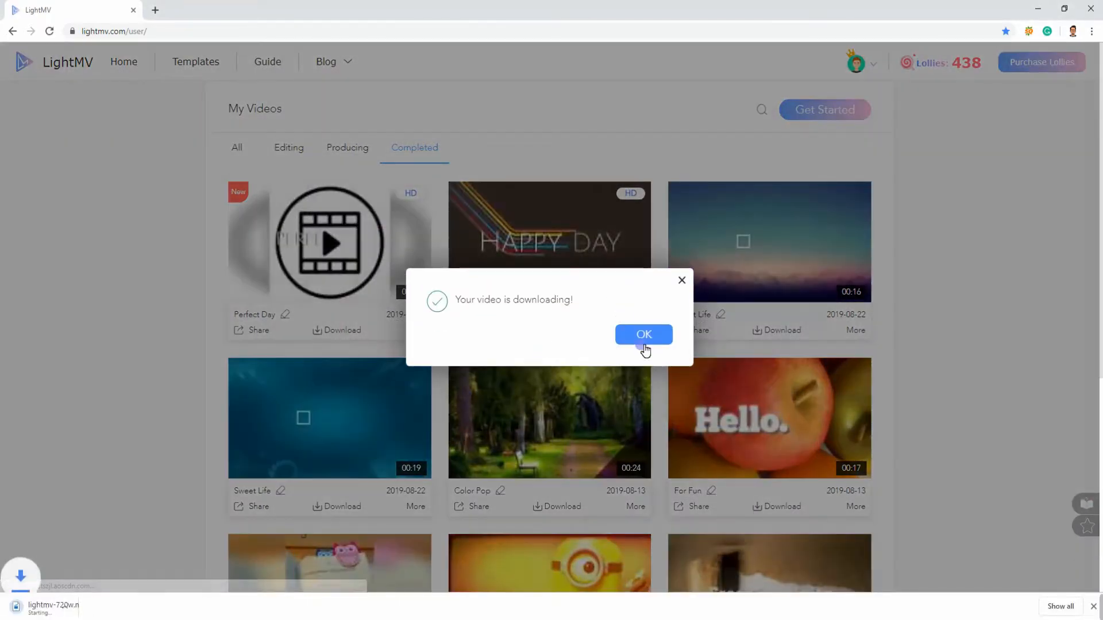
left_click(643, 334)
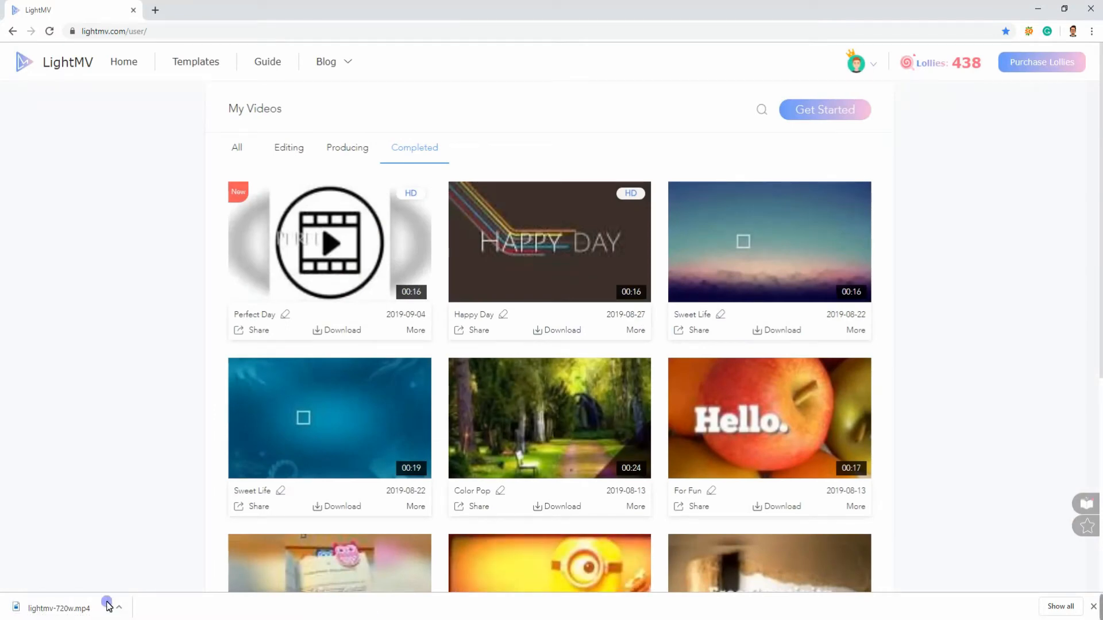